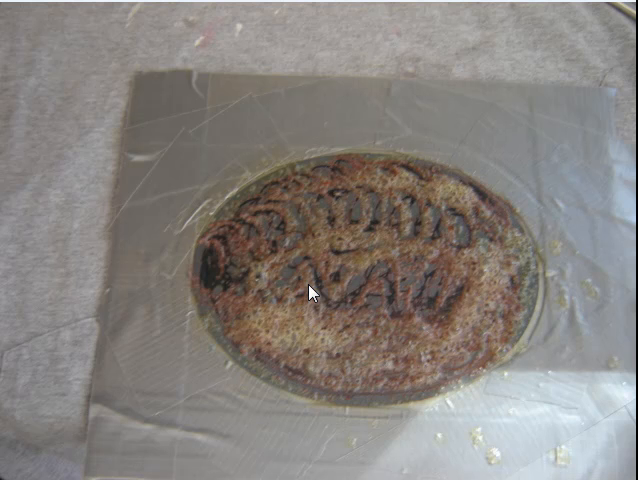
mouse_move(388, 308)
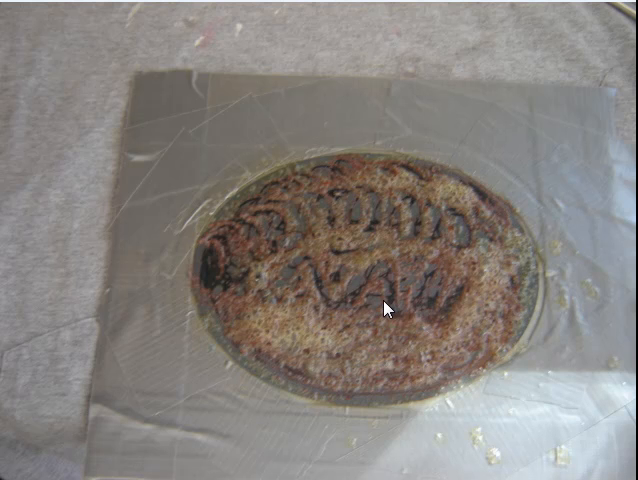
mouse_move(412, 312)
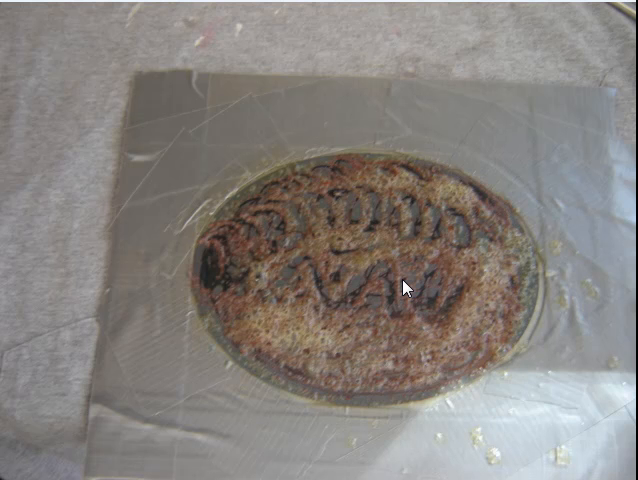
mouse_move(408, 264)
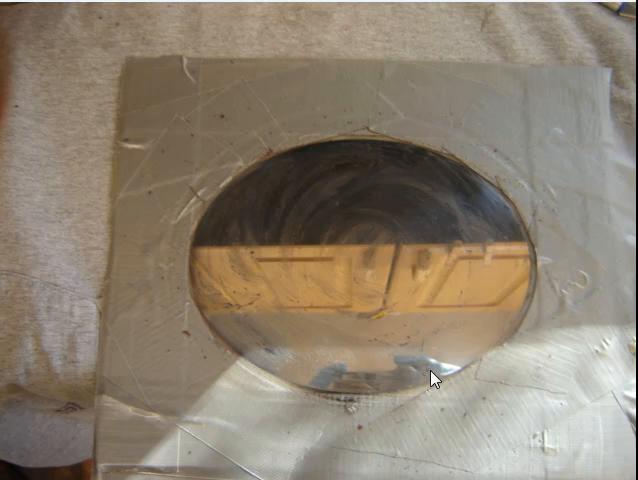
mouse_move(472, 222)
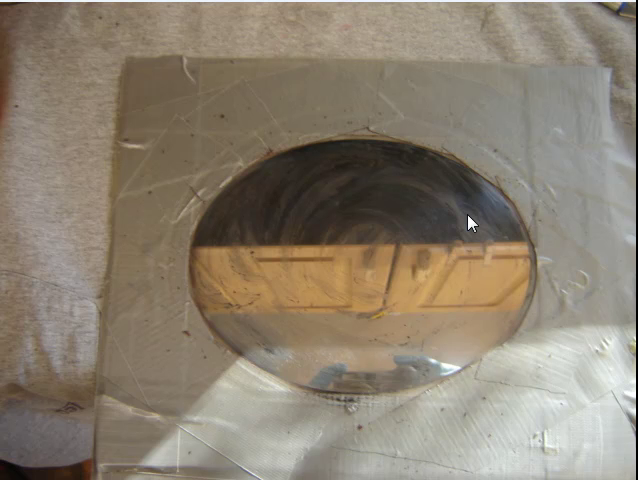
mouse_move(492, 290)
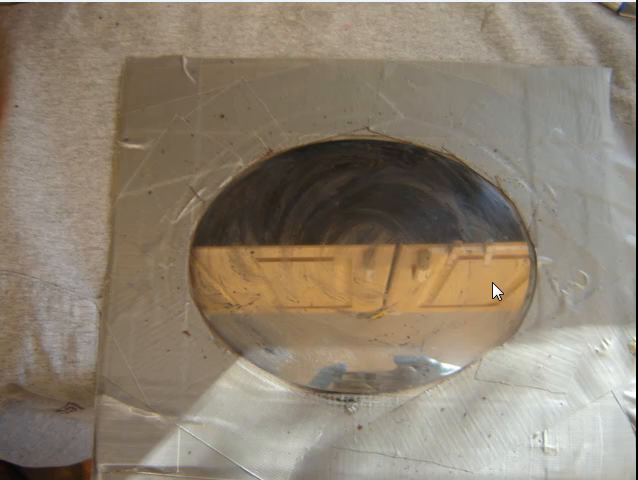
mouse_move(454, 222)
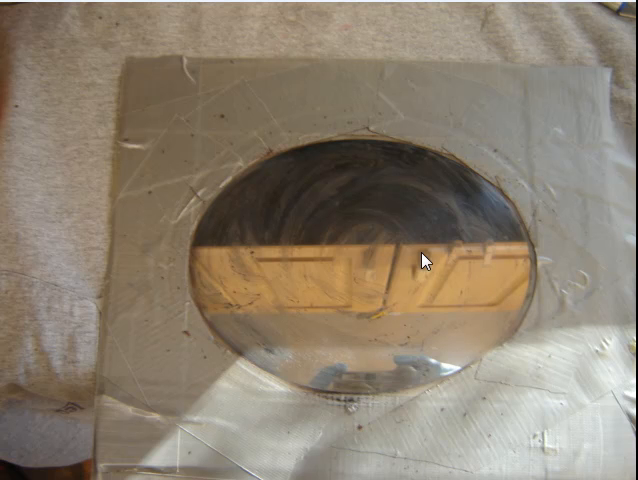
mouse_move(484, 282)
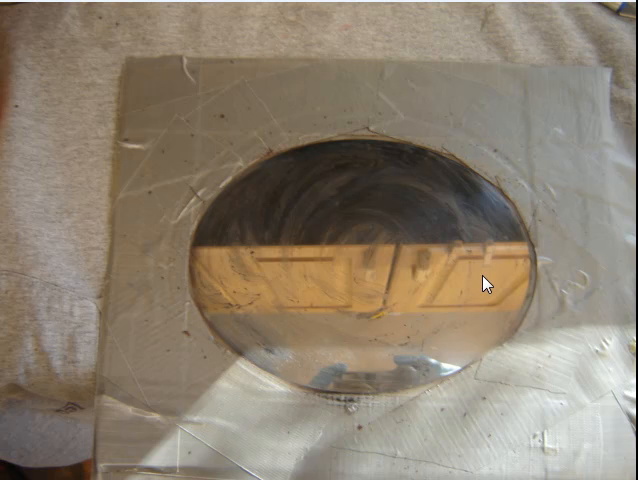
mouse_move(358, 224)
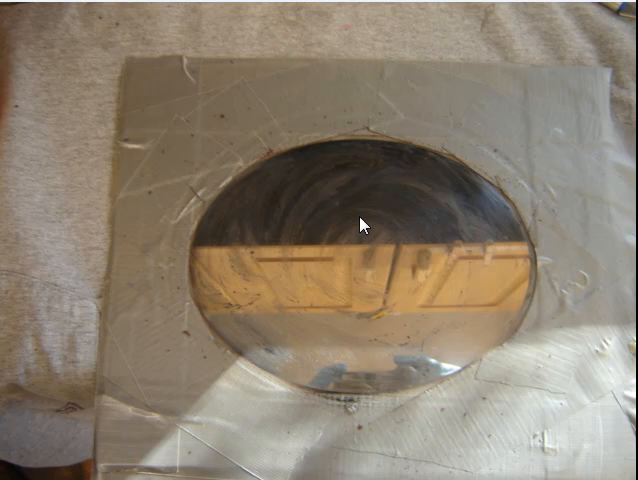
mouse_move(374, 268)
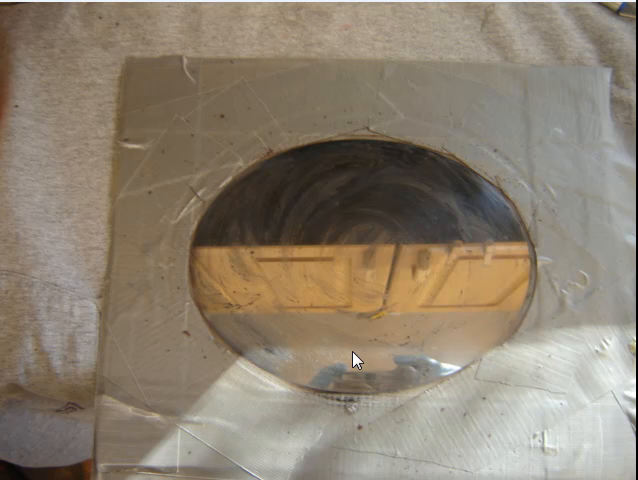
mouse_move(378, 320)
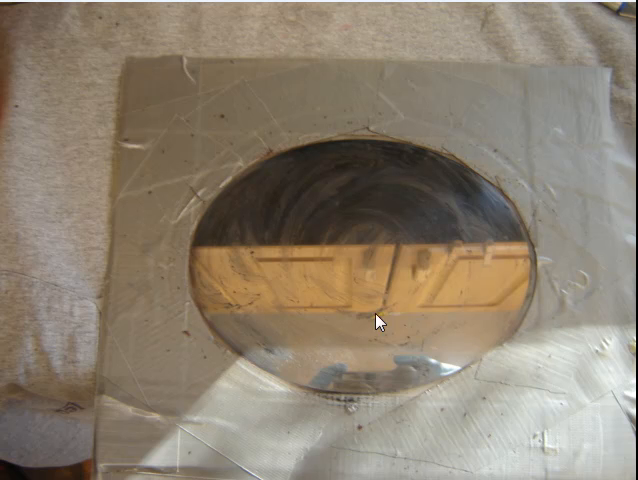
mouse_move(378, 320)
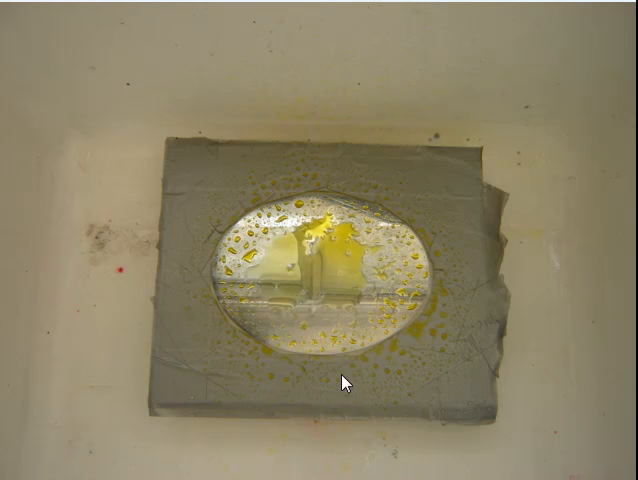
mouse_move(364, 310)
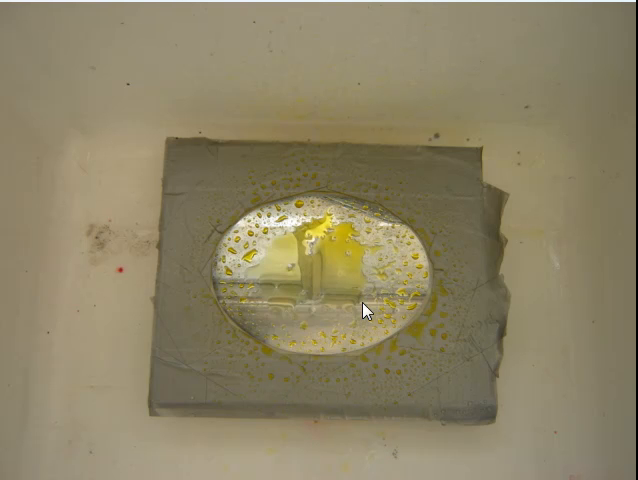
mouse_move(296, 228)
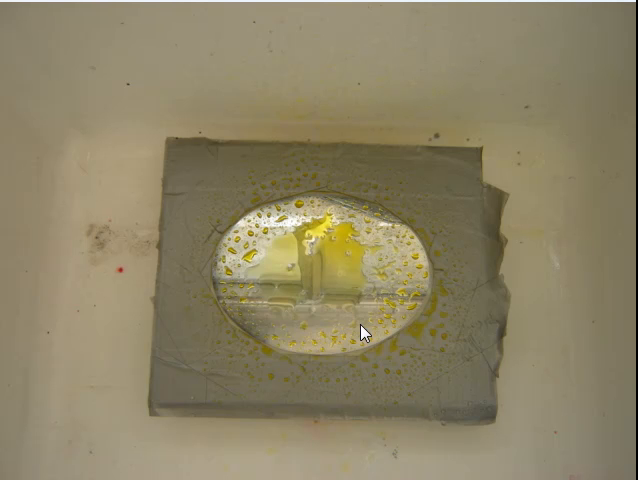
mouse_move(336, 234)
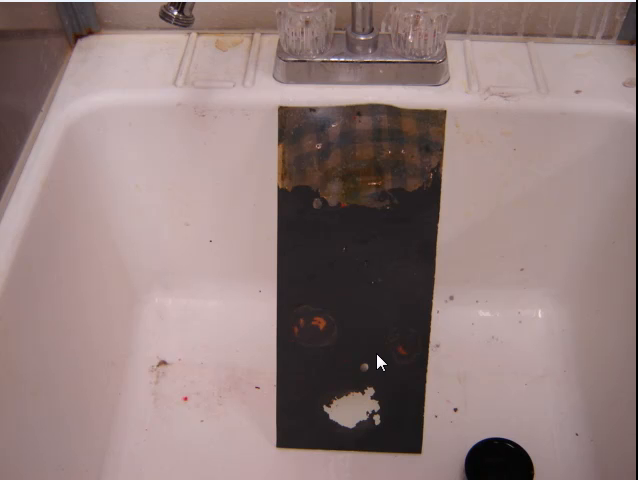
mouse_move(390, 210)
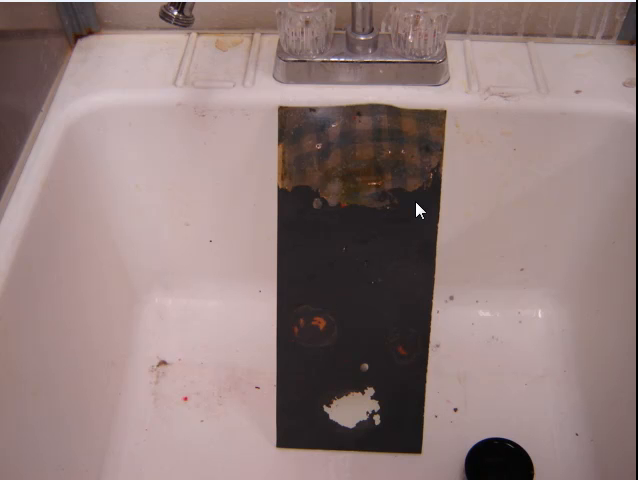
mouse_move(310, 338)
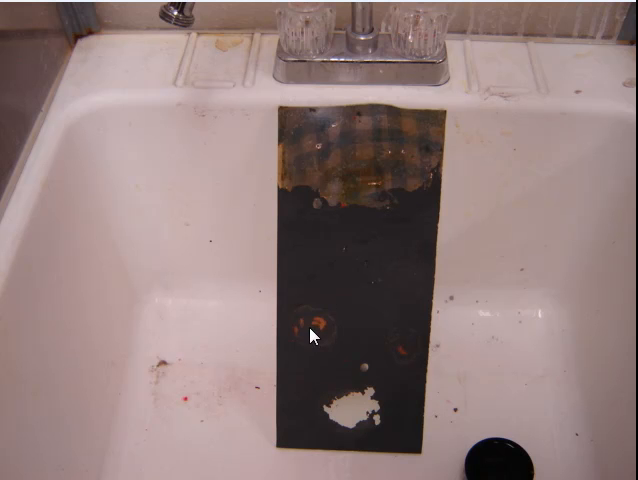
mouse_move(410, 368)
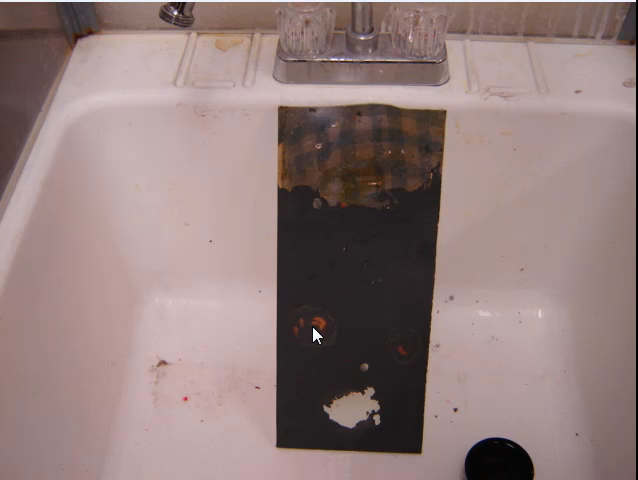
mouse_move(340, 424)
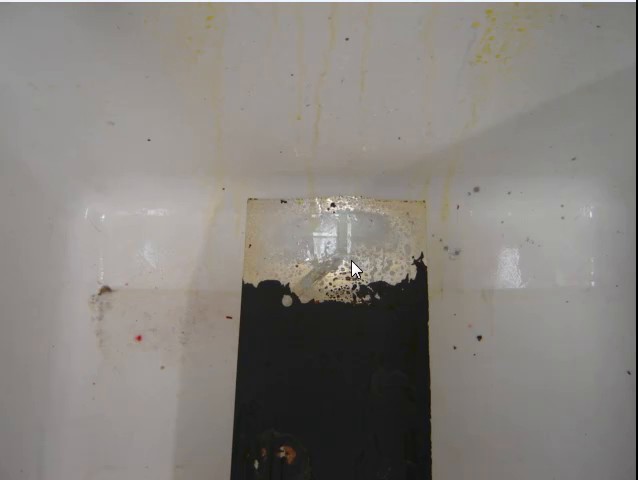
mouse_move(408, 228)
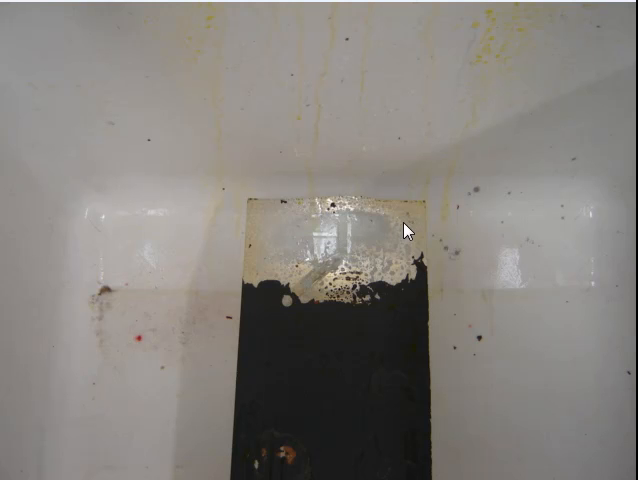